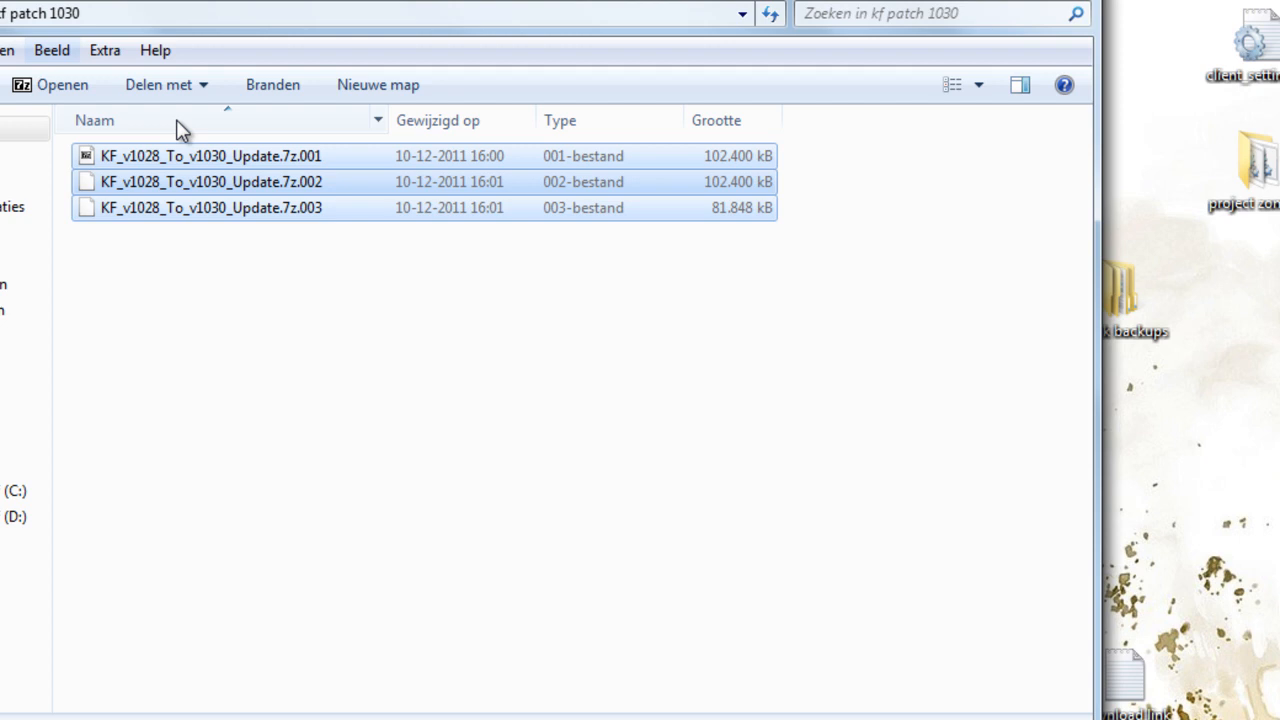
{"action": "mouse_move", "coordinate": [360, 18]}
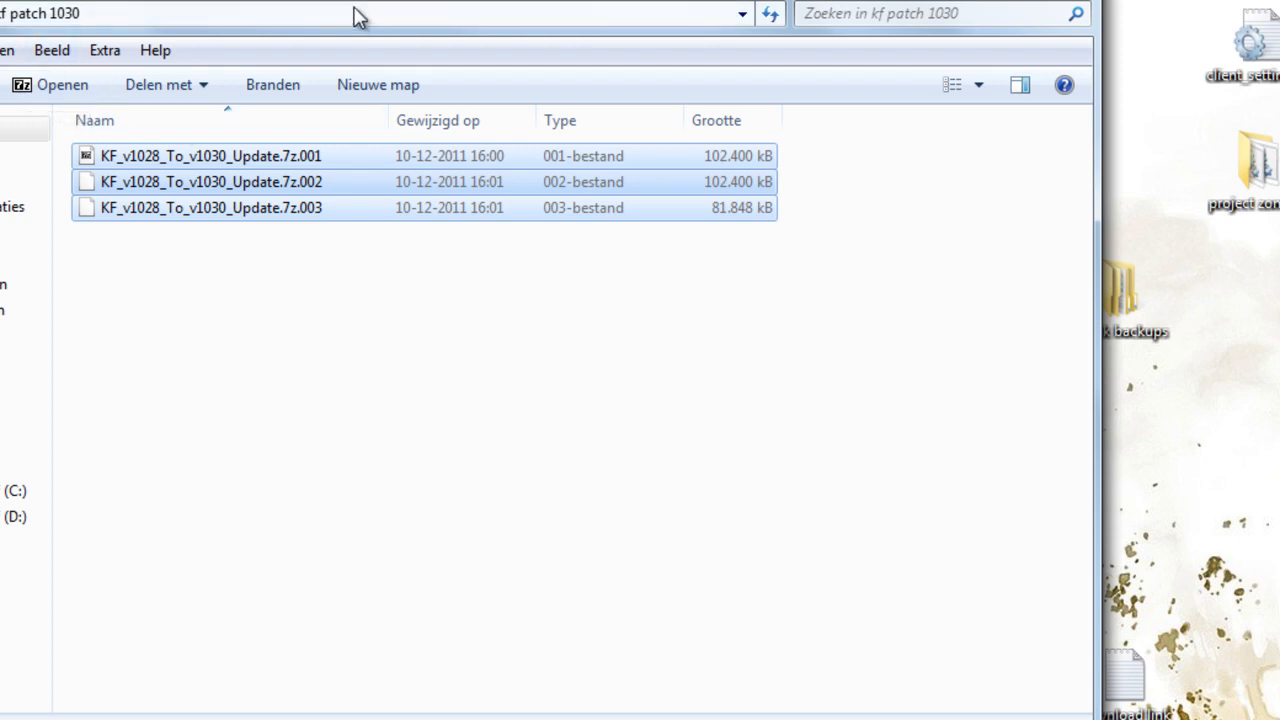
{"action": "mouse_move", "coordinate": [488, 296]}
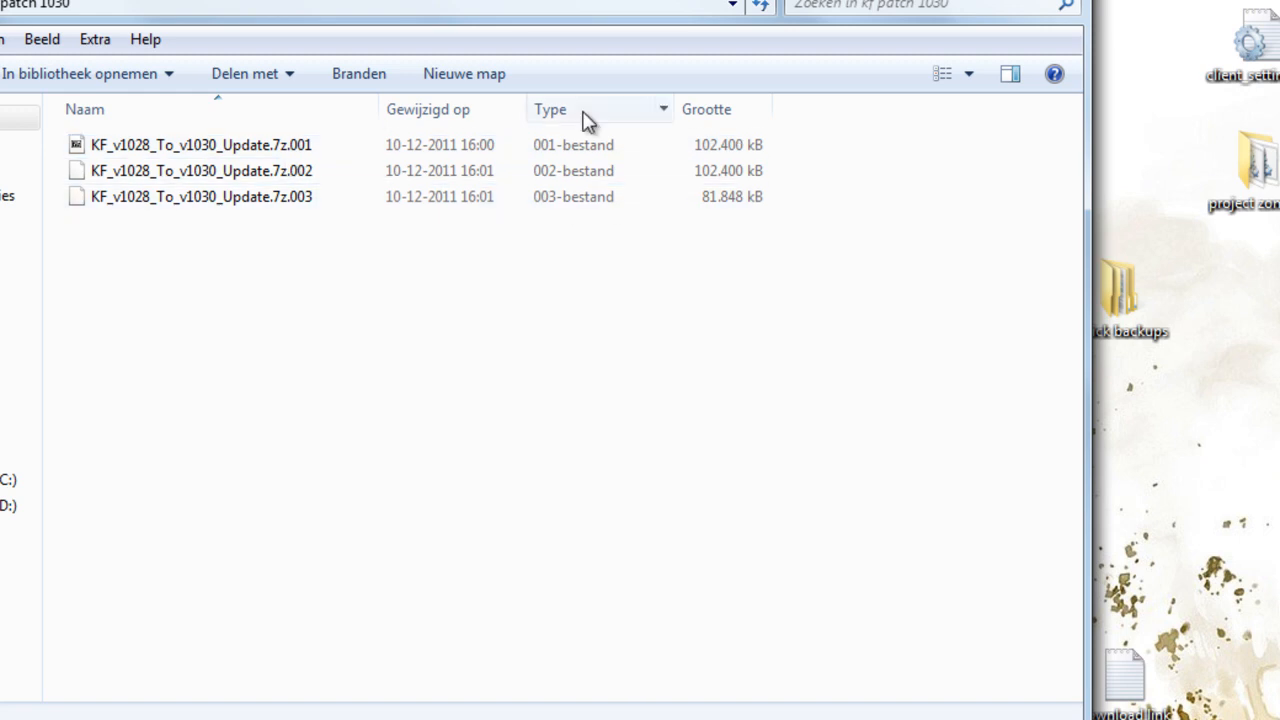
{"action": "mouse_move", "coordinate": [310, 228]}
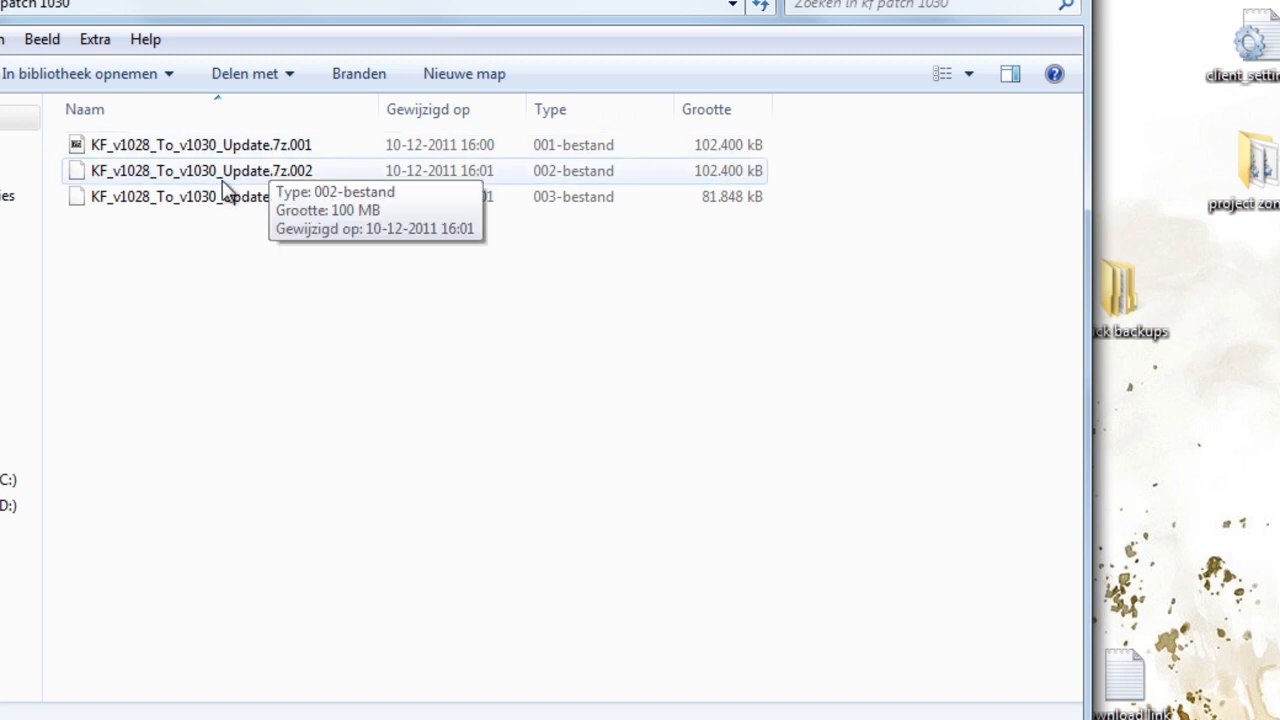
{"action": "mouse_move", "coordinate": [212, 178]}
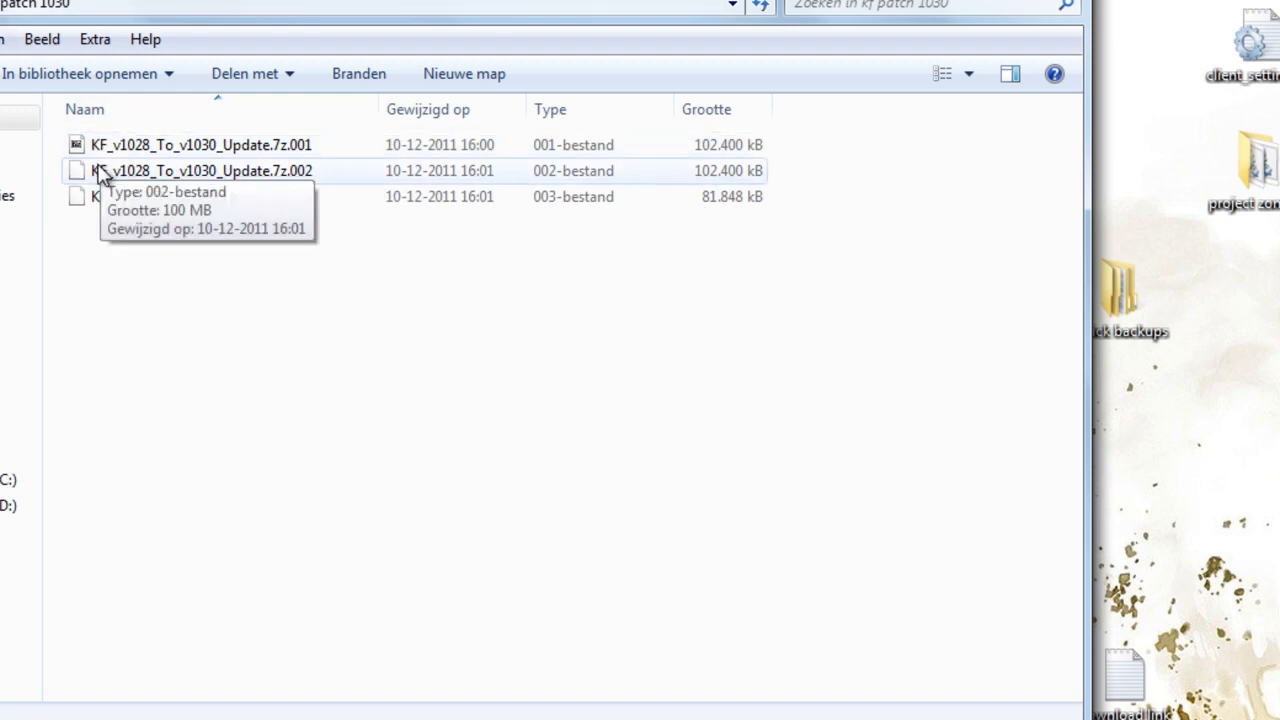
Open KF_v1028_To_v1030_Update.7z.001 in 7-Zip and select the single ~290 MB packed update file
{"action": "left_click", "coordinate": [200, 144]}
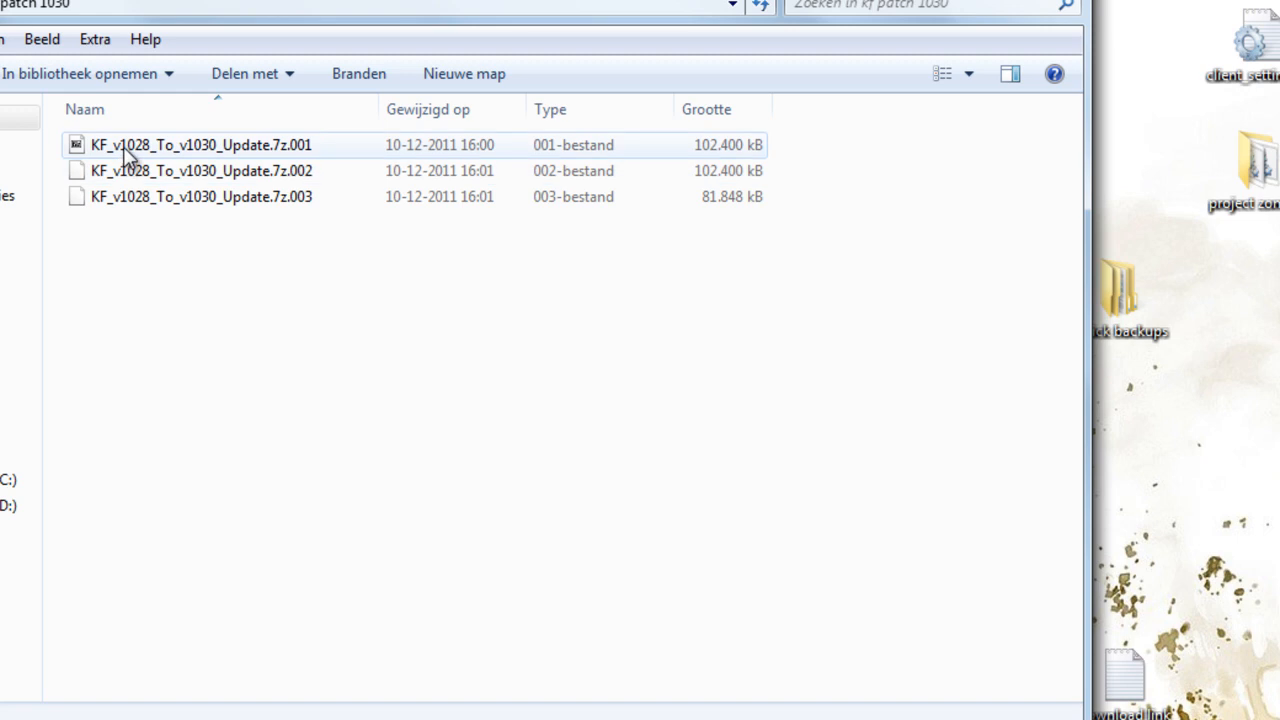
{"action": "mouse_move", "coordinate": [200, 144]}
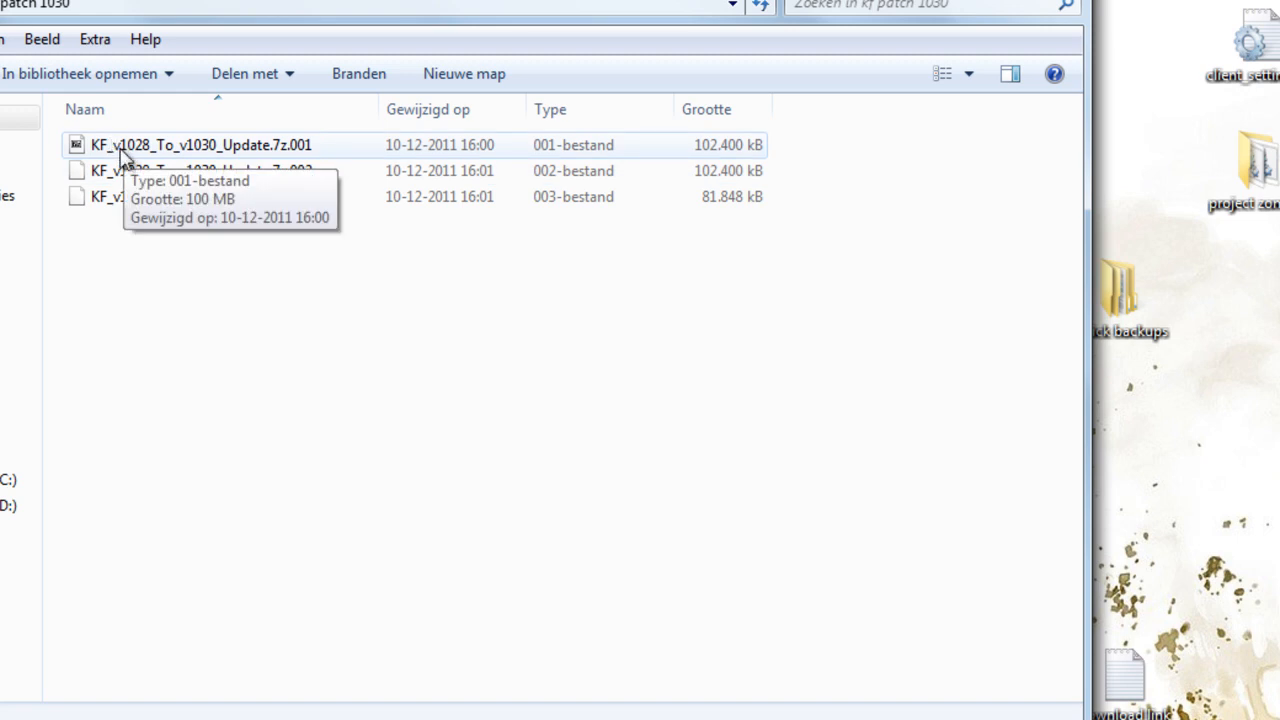
{"action": "double_click", "coordinate": [200, 144]}
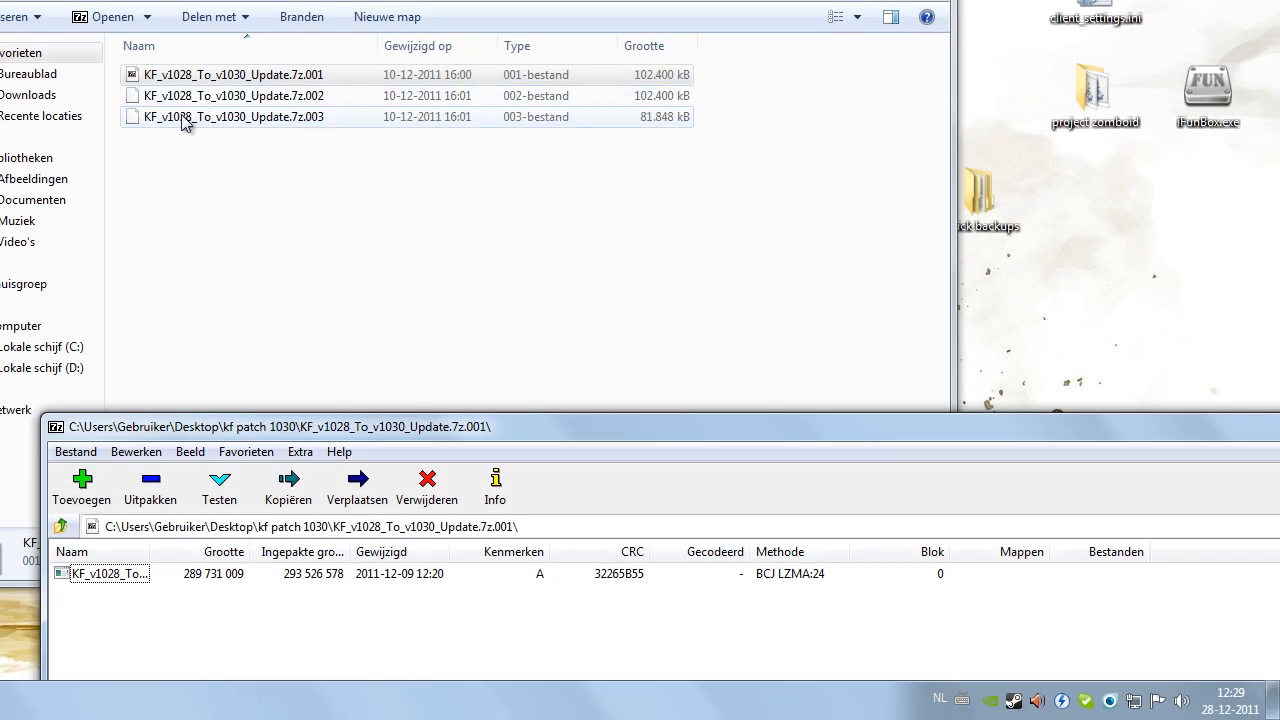
{"action": "left_click", "coordinate": [232, 96]}
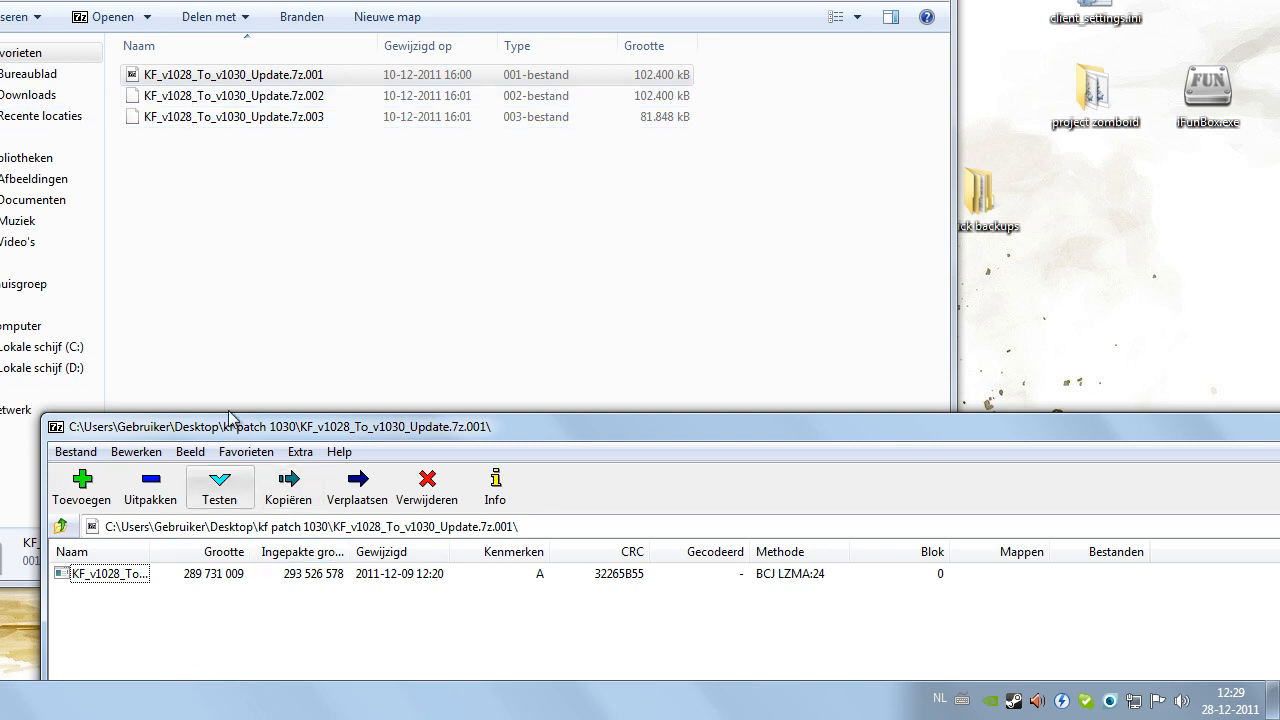
{"action": "left_click_drag", "start_coordinate": [230, 426], "coordinate": [150, 184]}
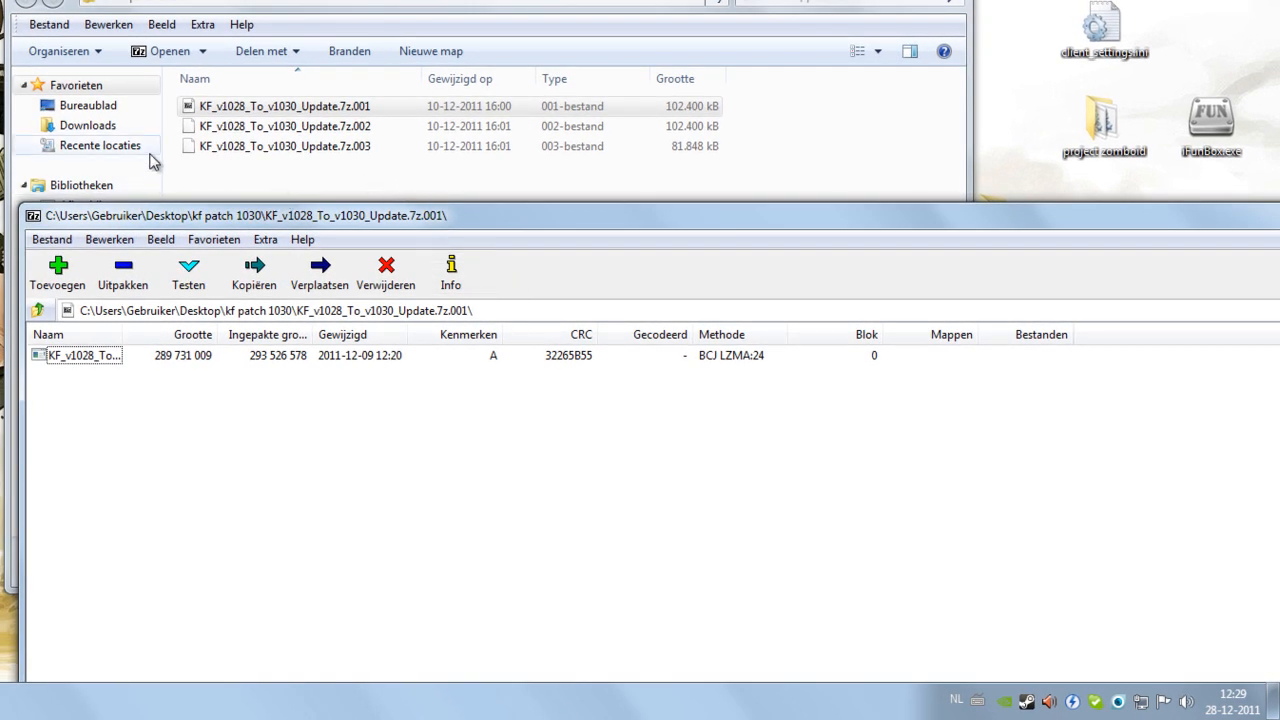
{"action": "left_click", "coordinate": [284, 106]}
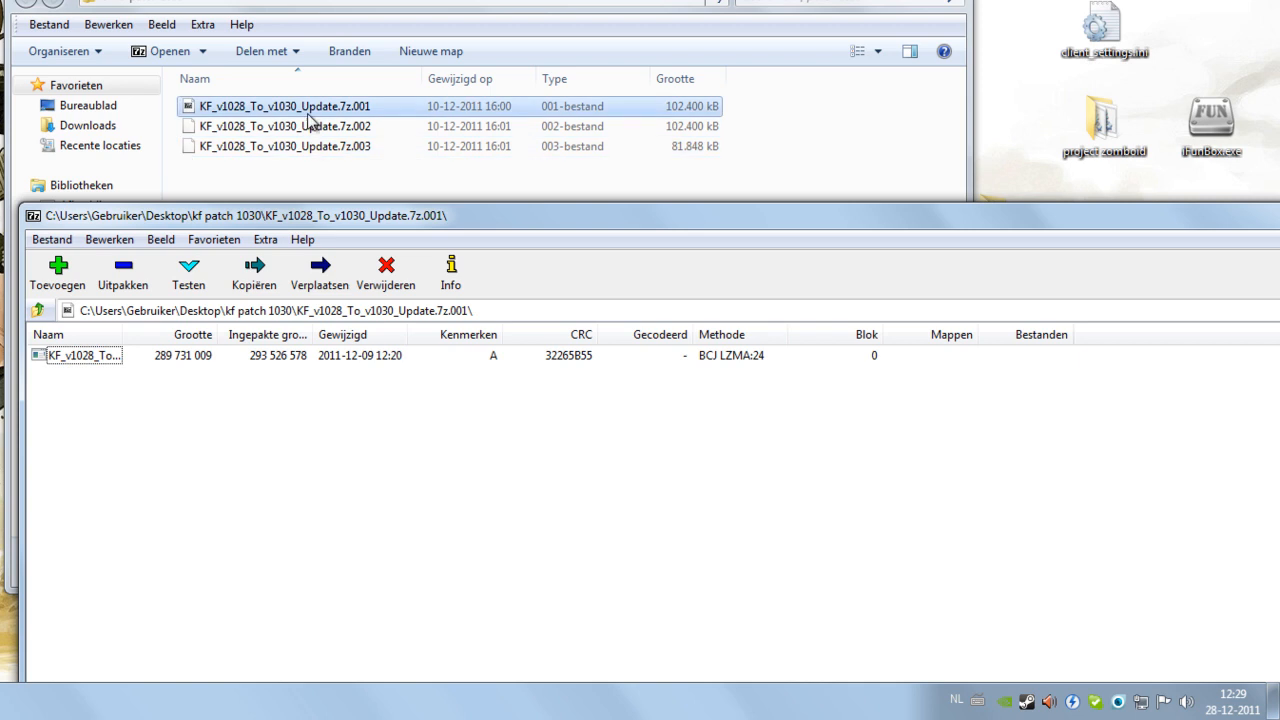
{"action": "left_click", "coordinate": [84, 356]}
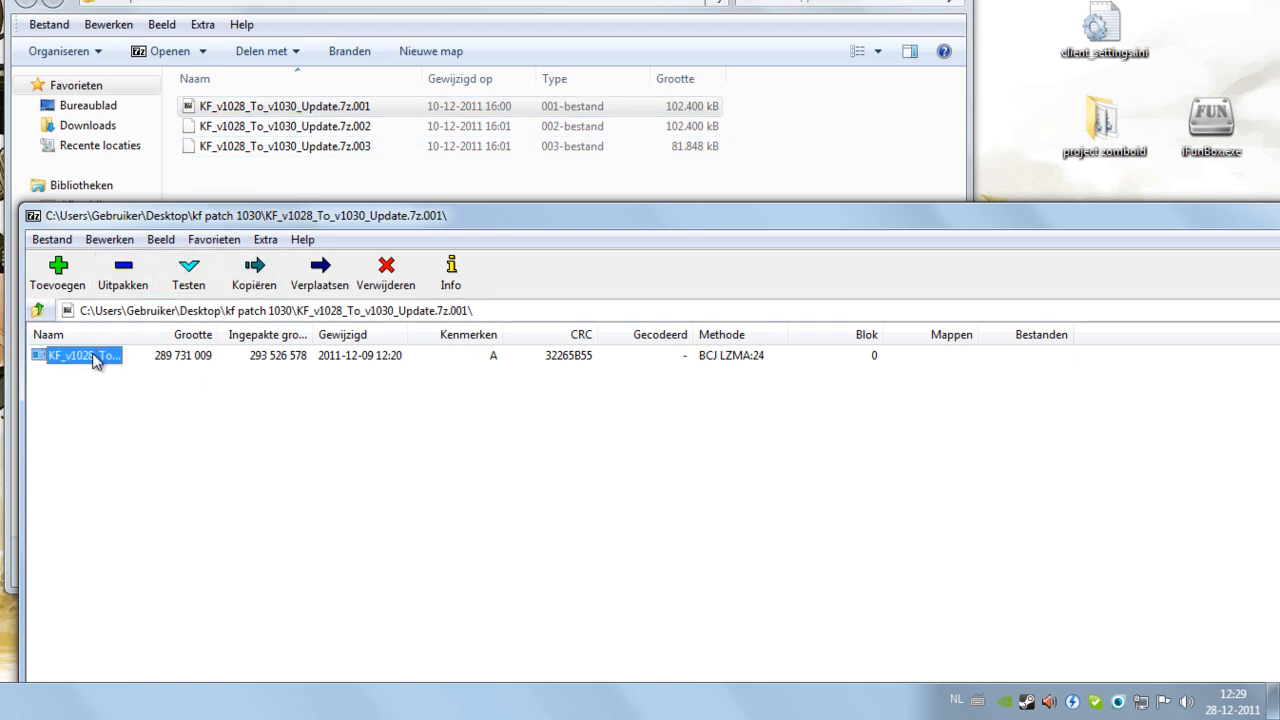
{"action": "left_click", "coordinate": [122, 272]}
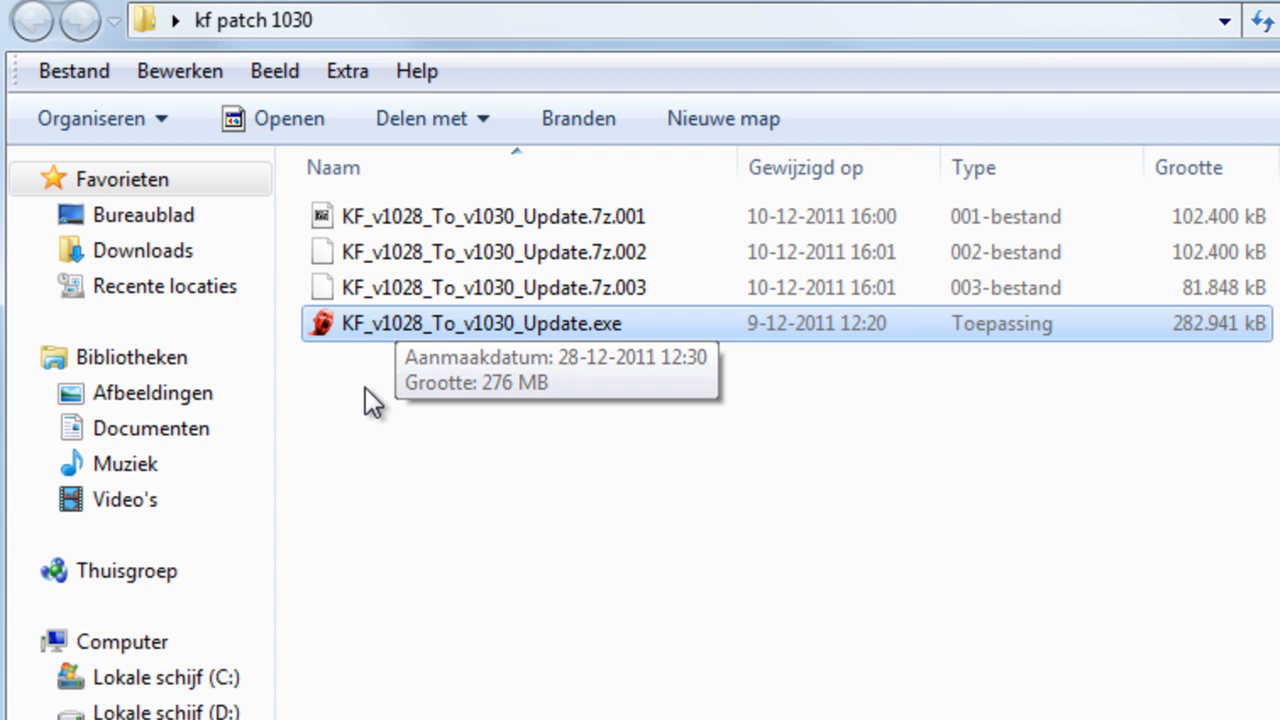
{"action": "mouse_move", "coordinate": [372, 156]}
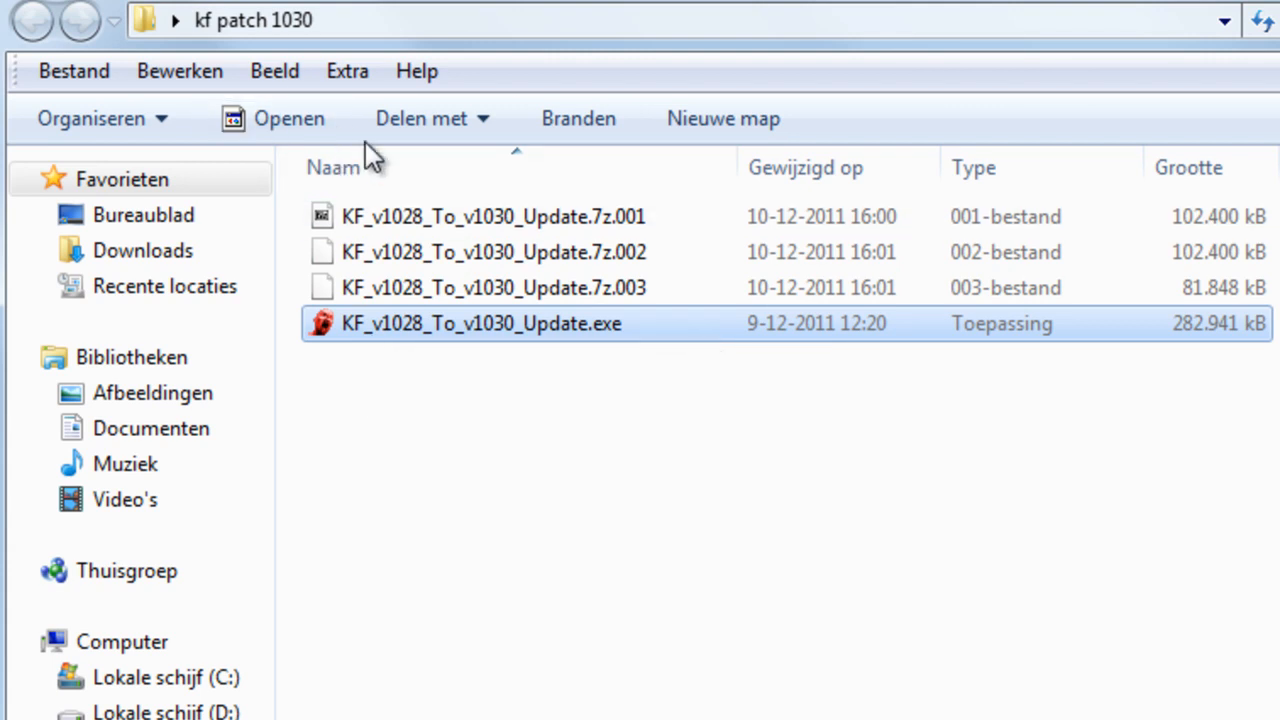
{"action": "mouse_move", "coordinate": [288, 118]}
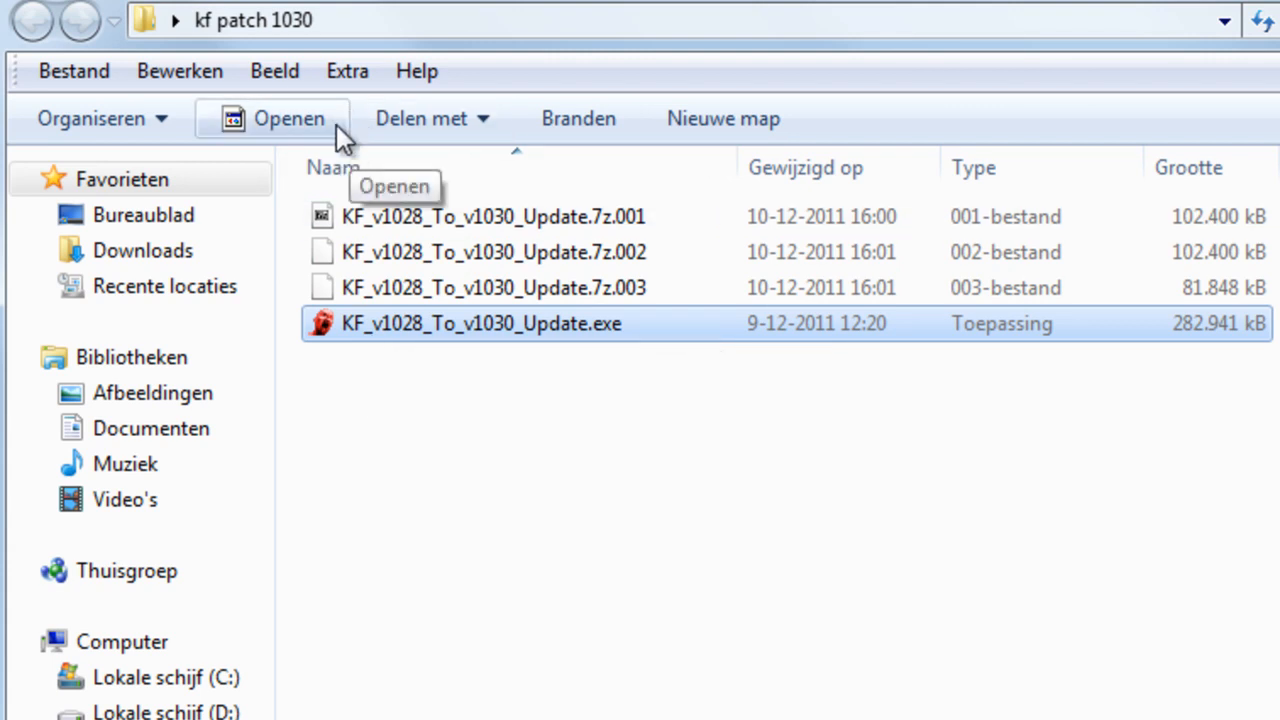
{"action": "mouse_move", "coordinate": [936, 630]}
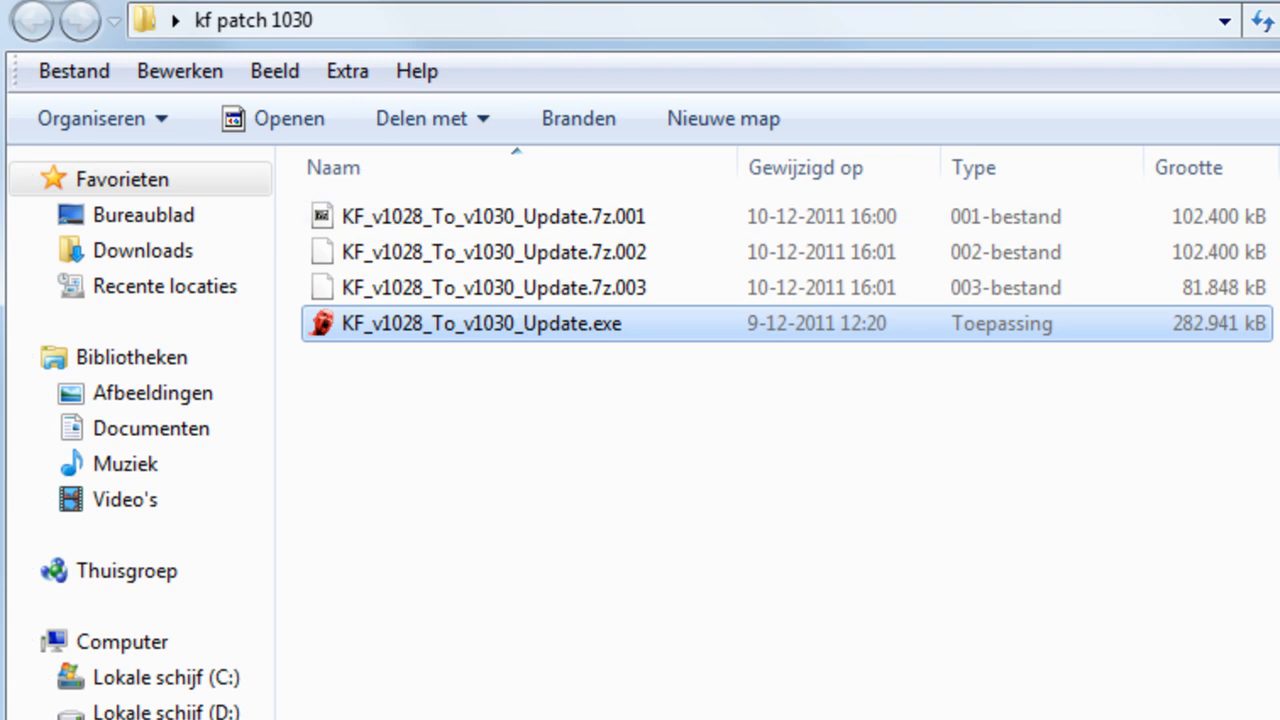
{"action": "mouse_move", "coordinate": [618, 628]}
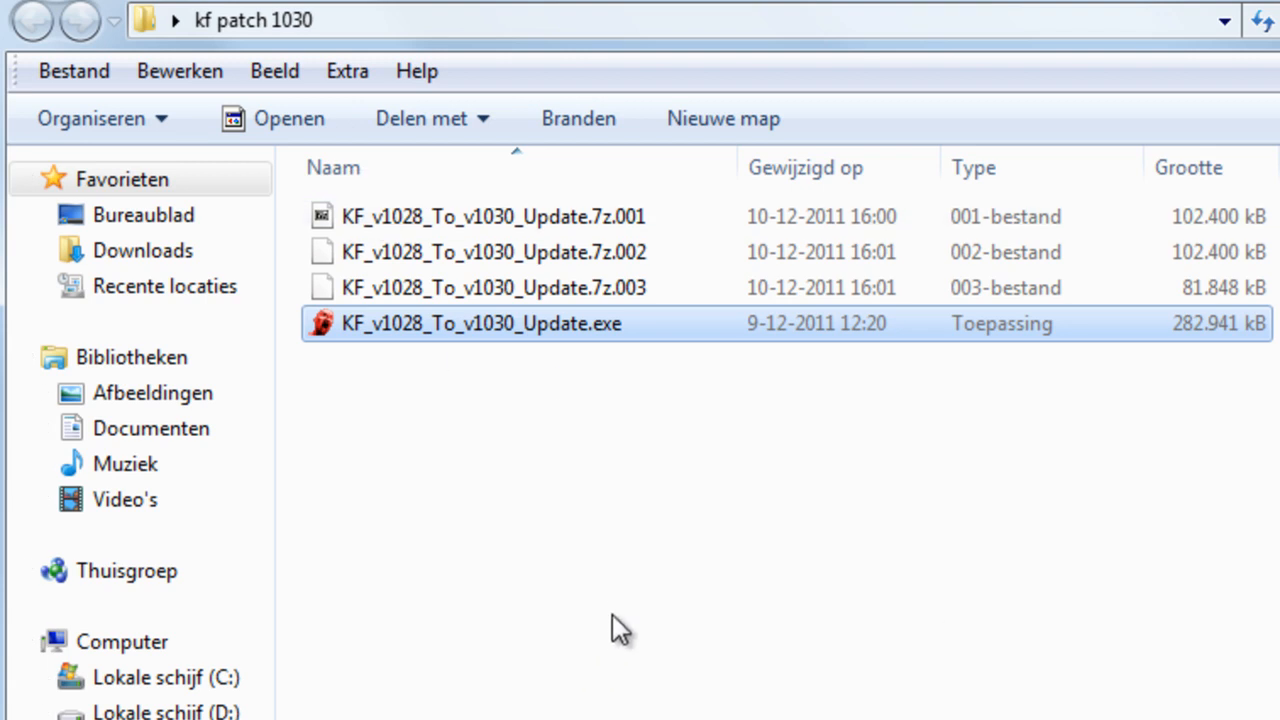
{"action": "mouse_move", "coordinate": [684, 500]}
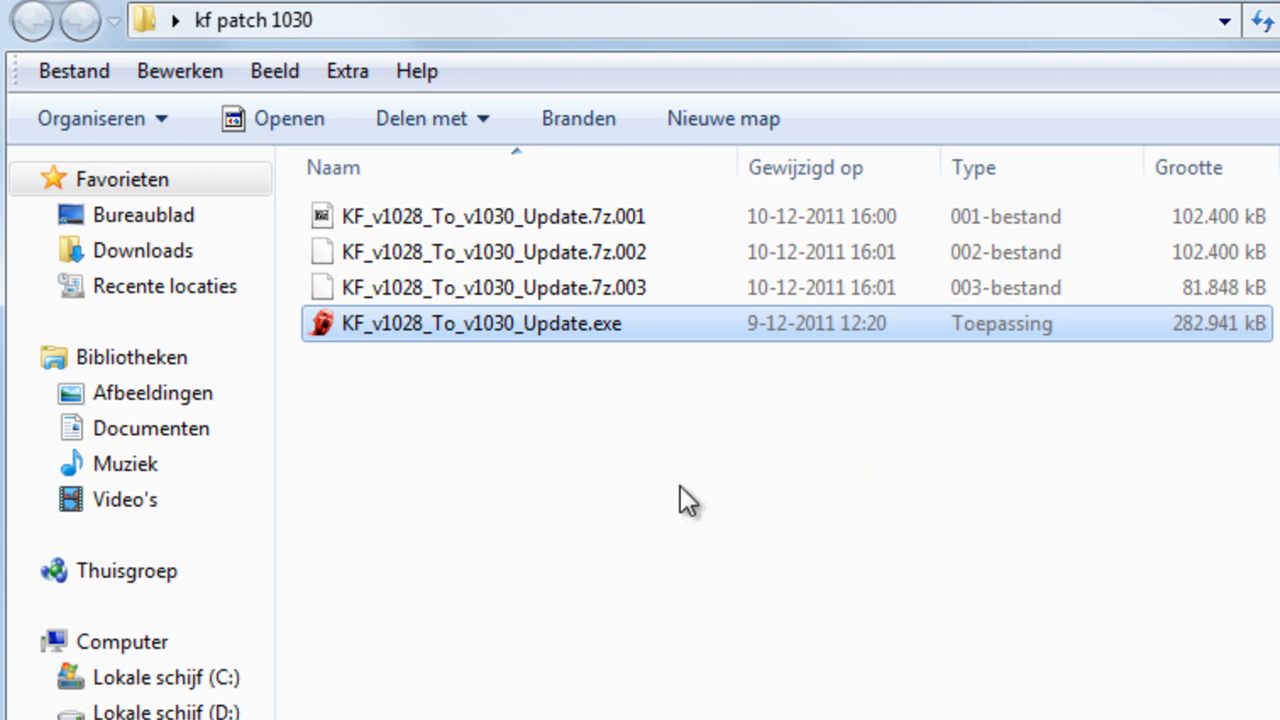